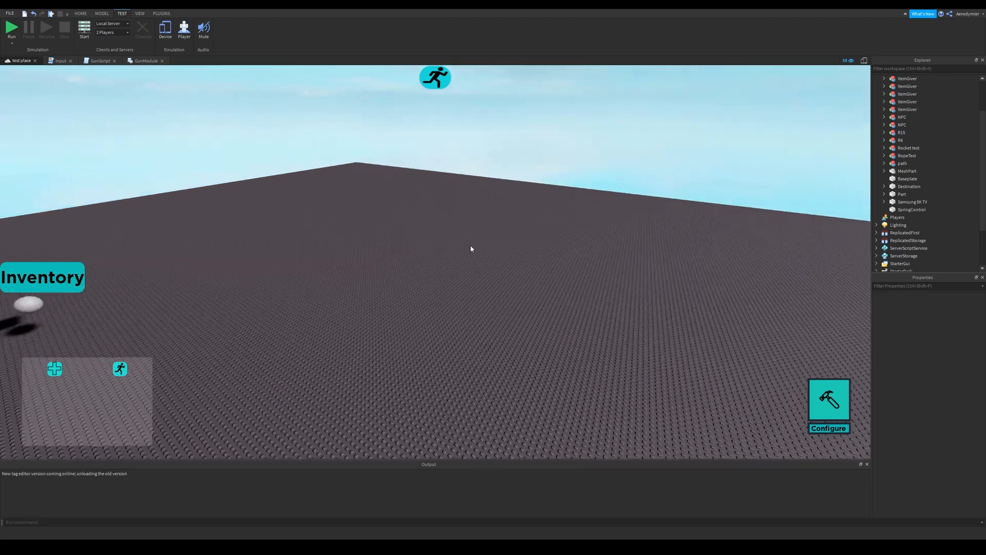
Step: Build an upright thin wall Part named Display with a SurfaceGui and select it
{"action": "left_click", "coordinate": [101, 13]}
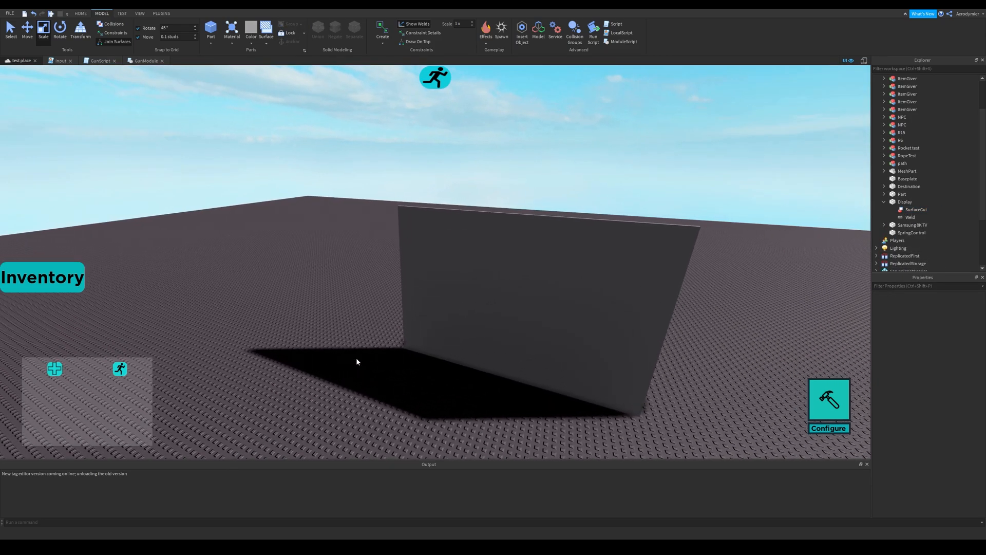
{"action": "left_click", "coordinate": [478, 299]}
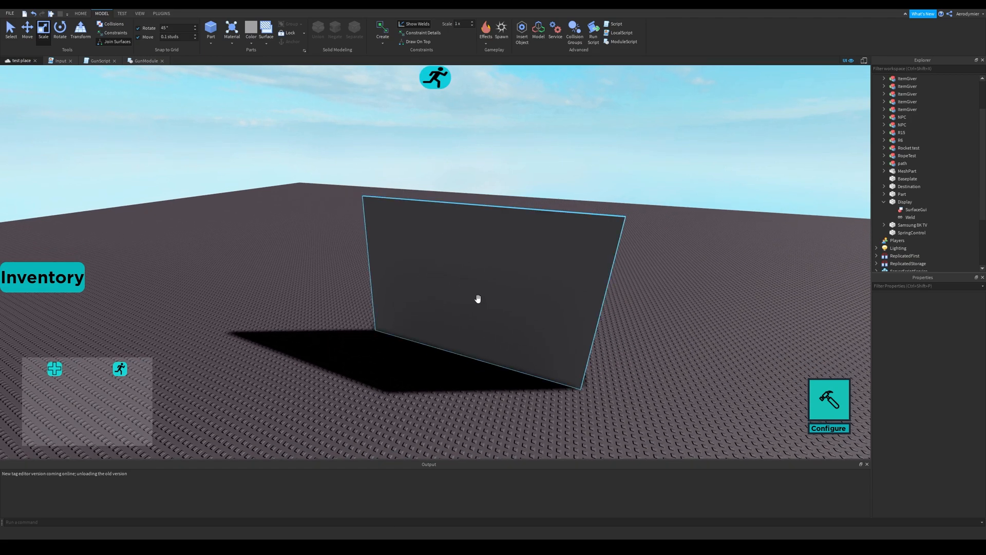
Step: Show the Toolbox panel and browse the videos category to load the Sword Slashes video
{"action": "left_click", "coordinate": [140, 13]}
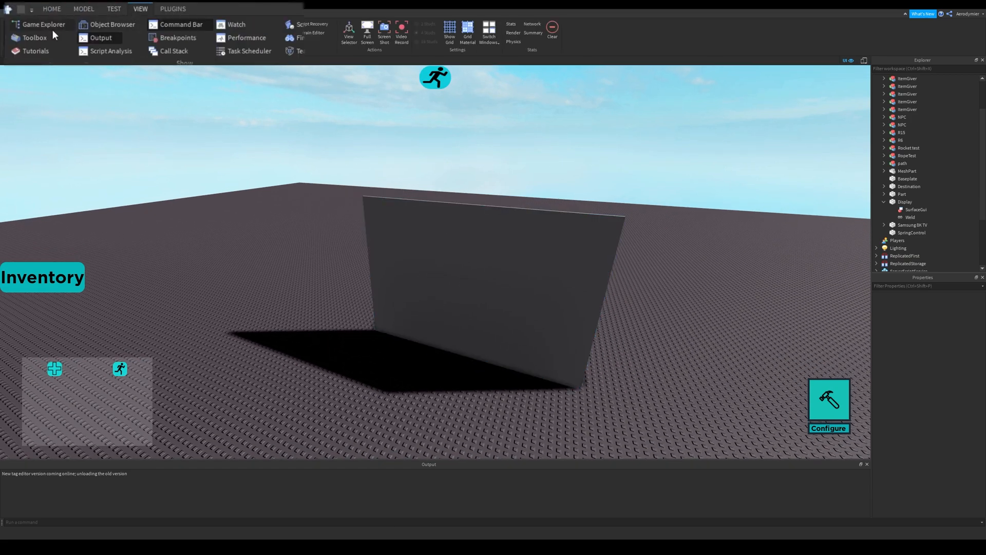
{"action": "left_click", "coordinate": [34, 37]}
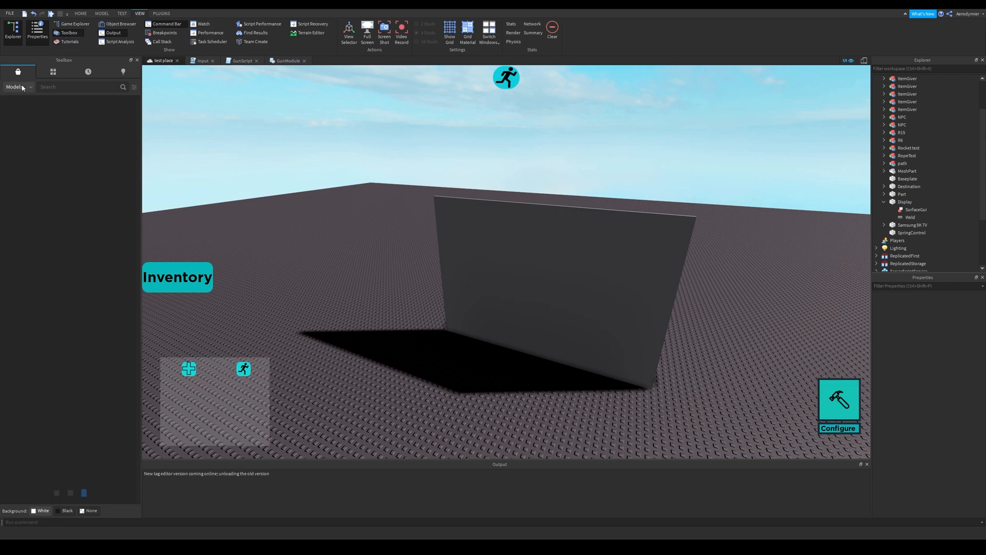
{"action": "left_click", "coordinate": [53, 71]}
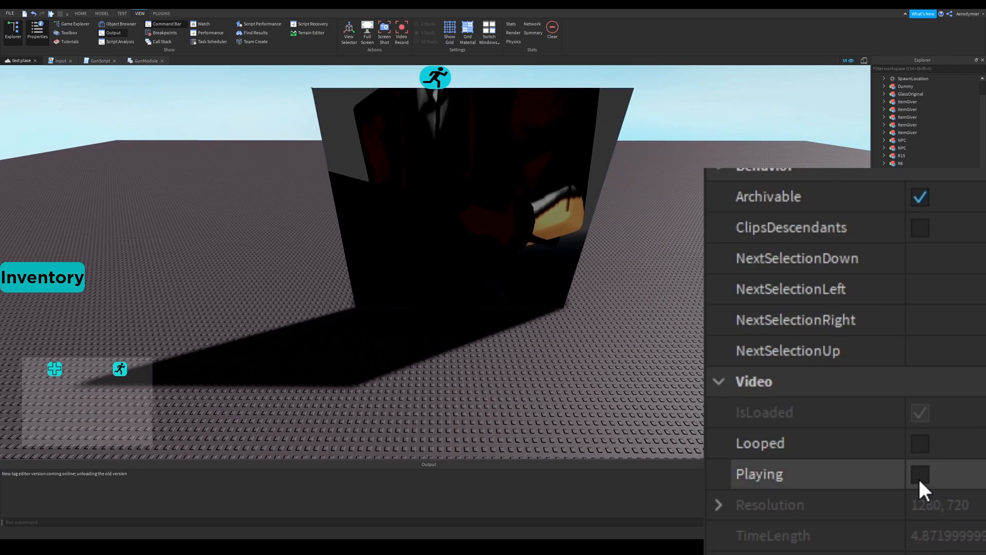
Step: Tick the VideoFrame's Playing property and start a play test showing the video on the wall
{"action": "left_click", "coordinate": [919, 473]}
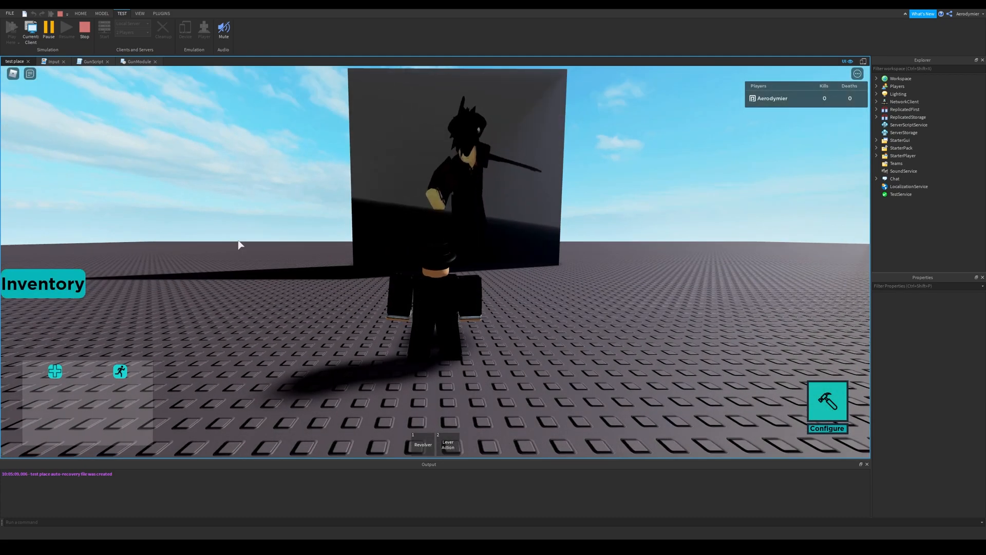
{"action": "left_click", "coordinate": [83, 28]}
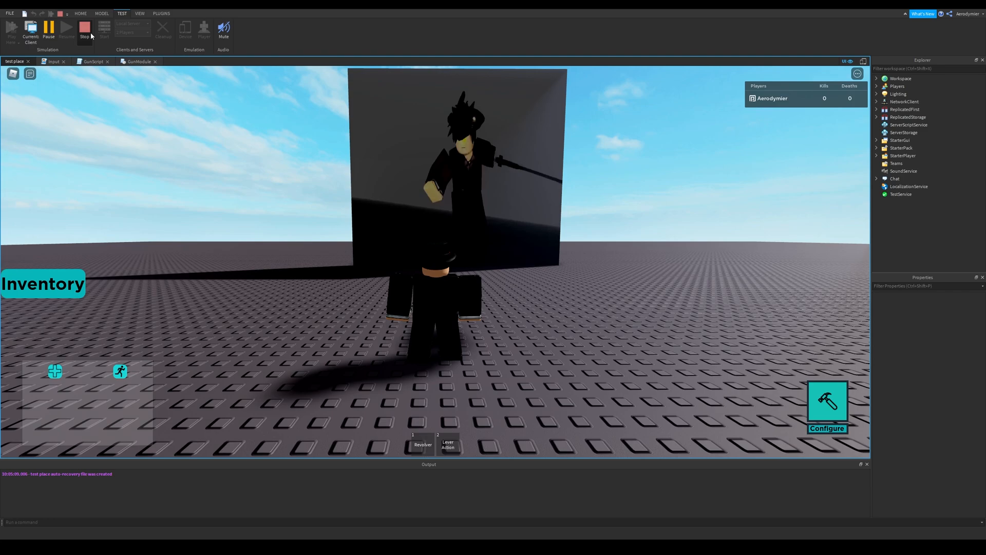
Step: Stop the test, enable Looped on the Sword Slashes VideoFrame and start a new play test
{"action": "left_click", "coordinate": [83, 27]}
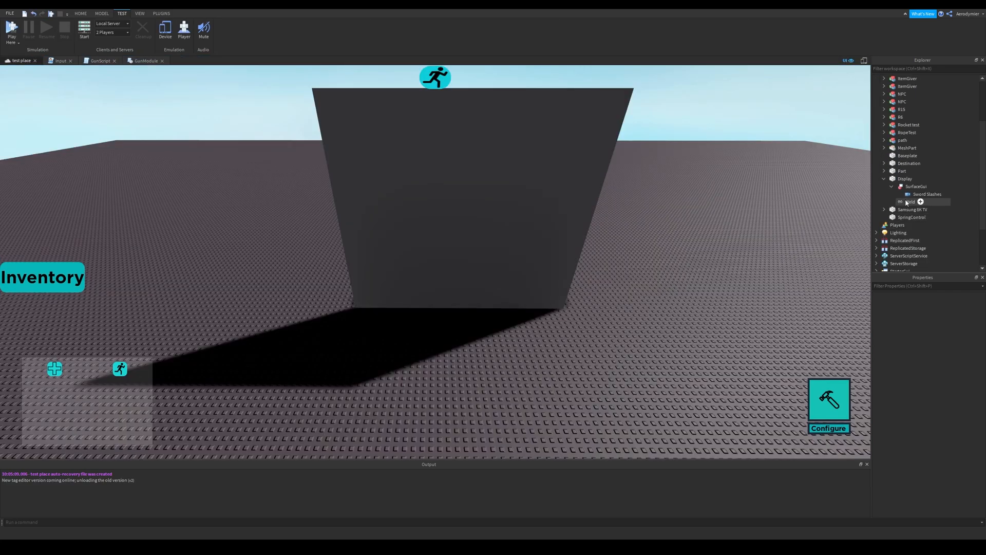
{"action": "left_click", "coordinate": [926, 194]}
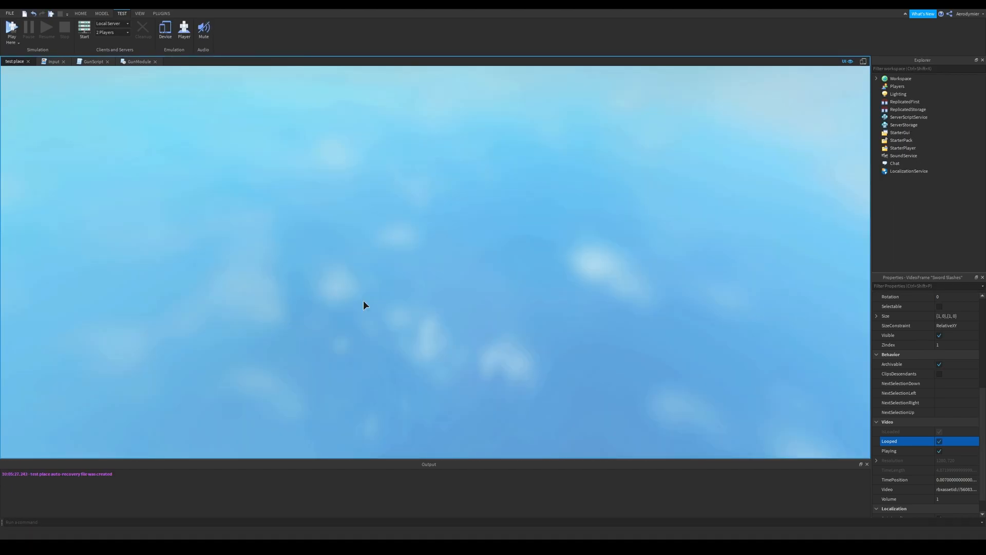
{"action": "left_click", "coordinate": [84, 28]}
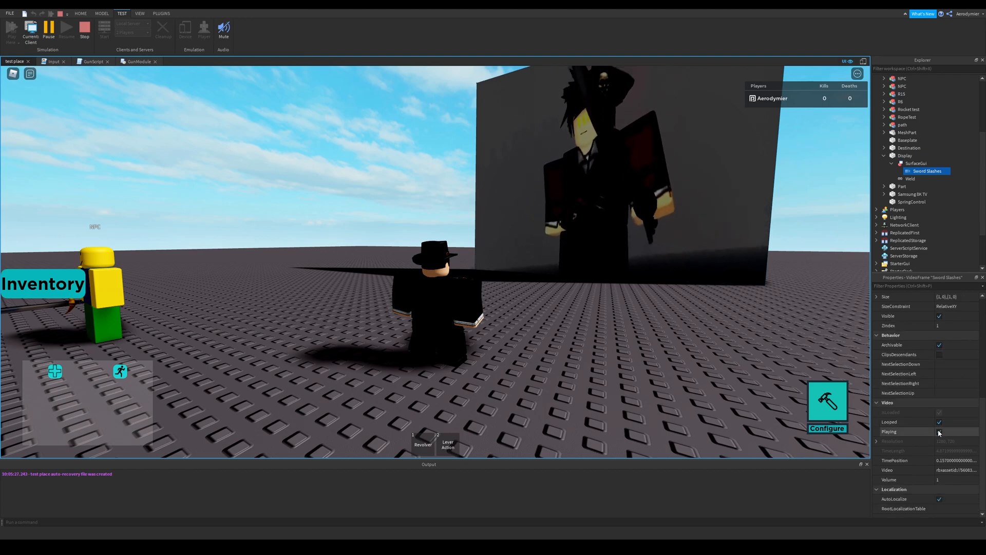
Step: Pause the video, reset TimePosition to 0 and toggle Playing to replay it several times
{"action": "left_click", "coordinate": [938, 431]}
{"action": "type", "text": "0"}
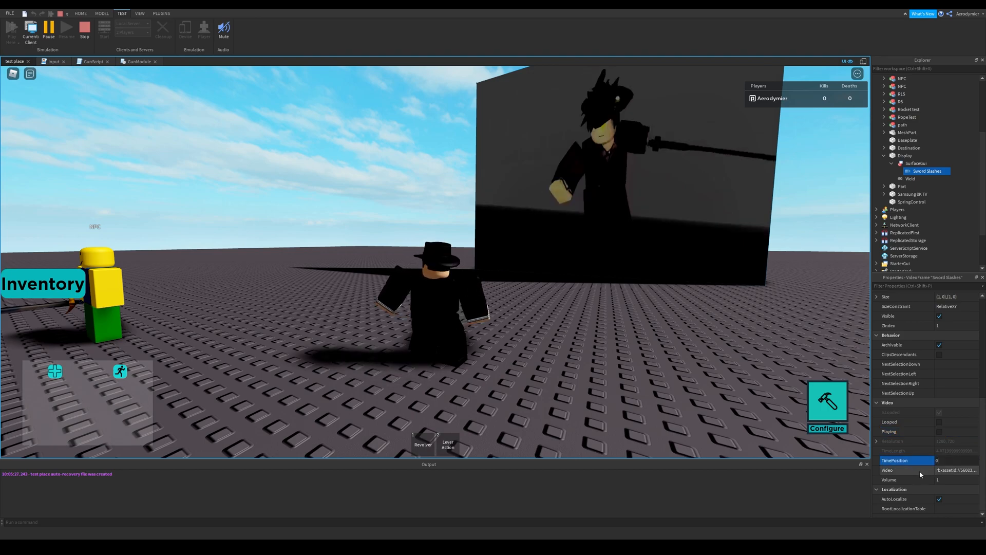
{"action": "left_click", "coordinate": [939, 430]}
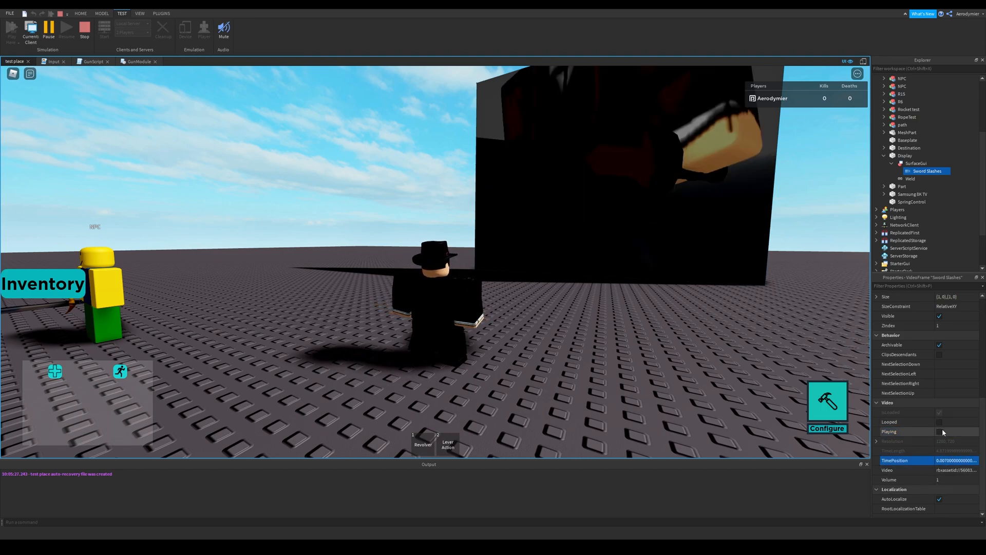
{"action": "left_click", "coordinate": [939, 431]}
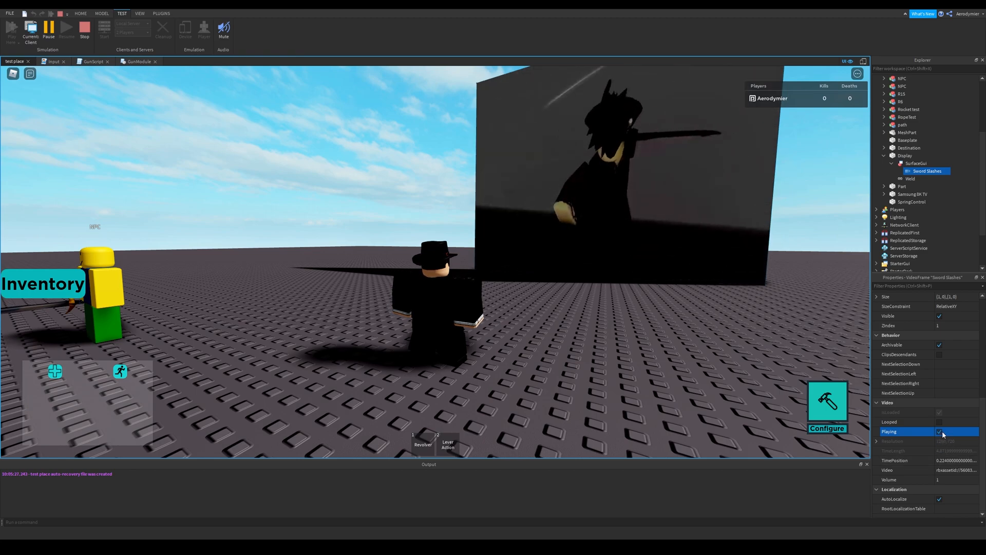
{"action": "left_click", "coordinate": [939, 430]}
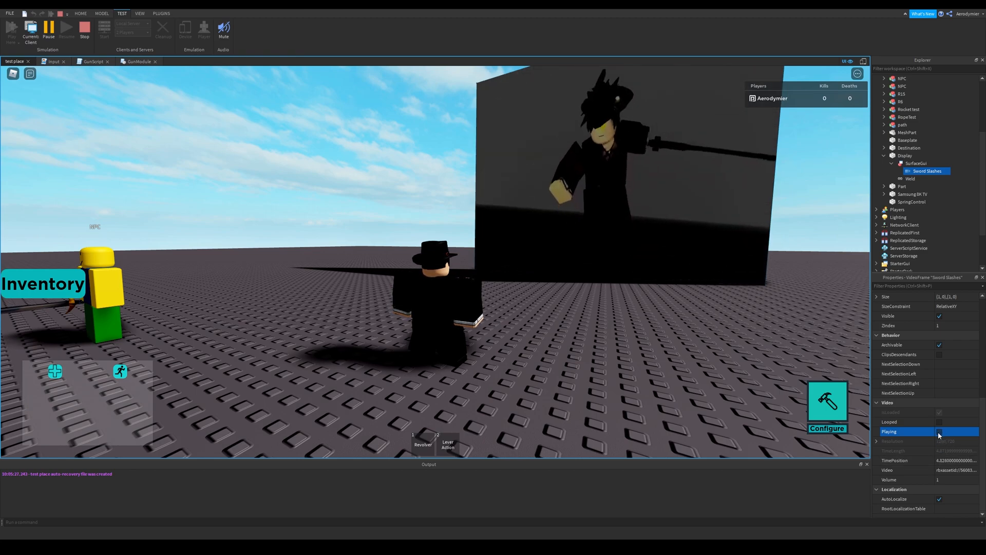
{"action": "left_click", "coordinate": [939, 430]}
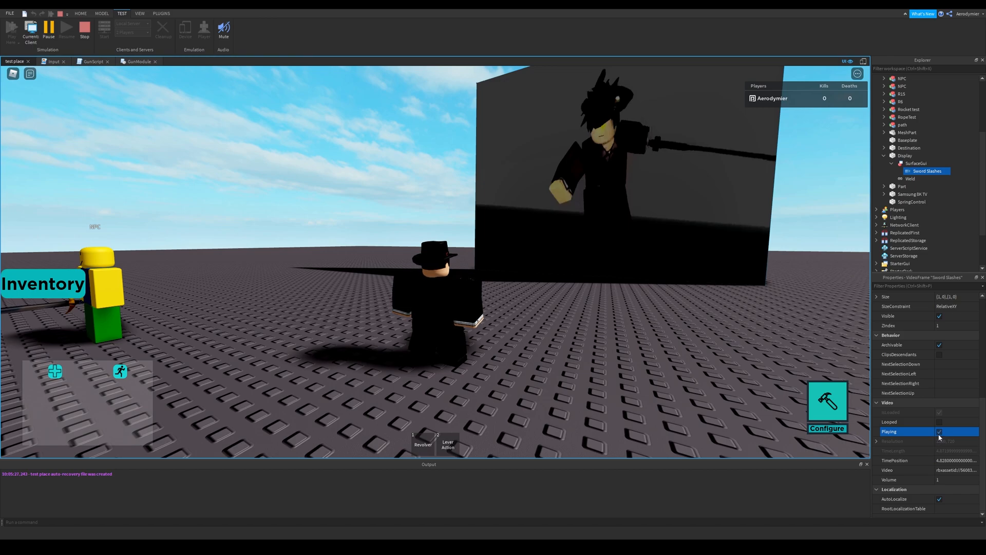
{"action": "left_click", "coordinate": [940, 431]}
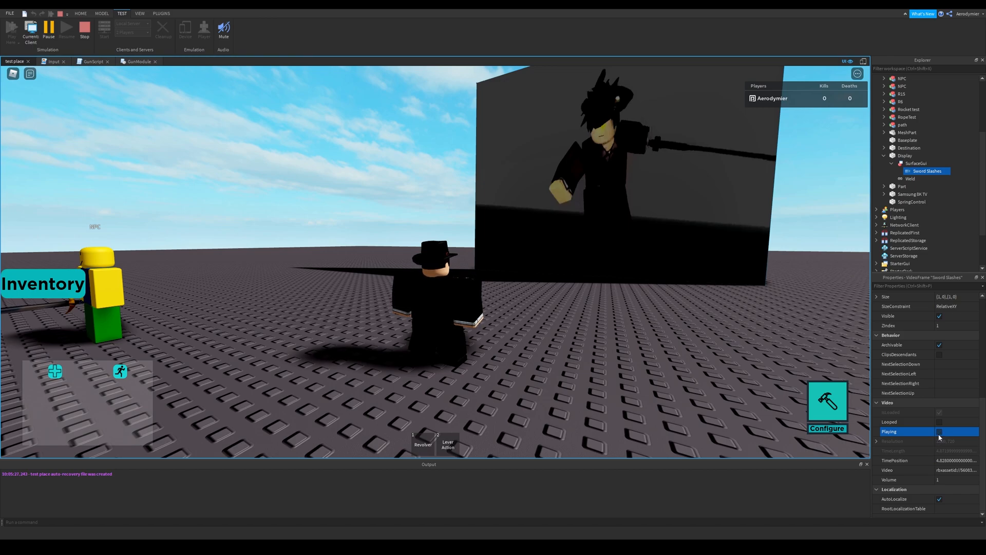